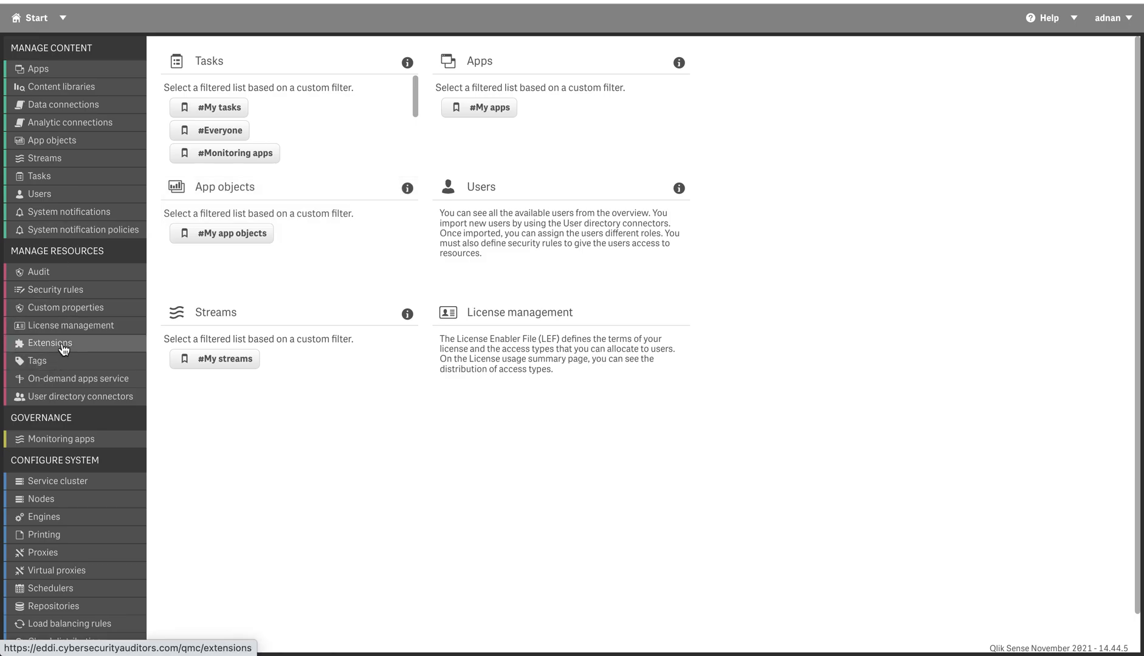
Show the QMC Extensions page listing the 35 installed extensions.
{"action": "left_click", "coordinate": [48, 343]}
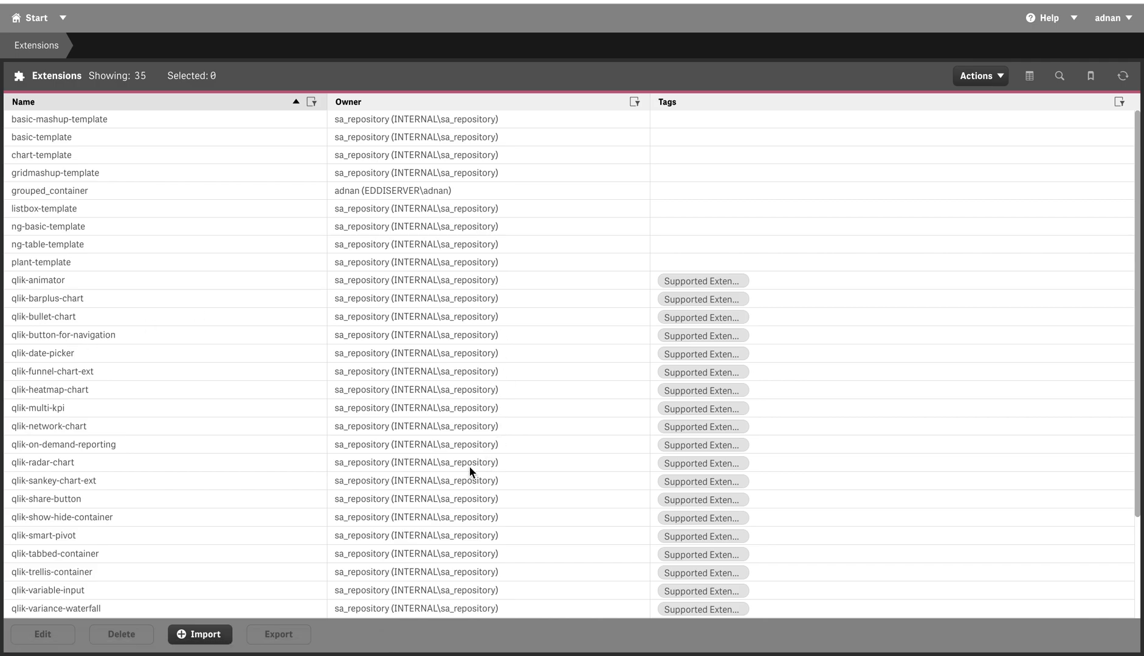
{"action": "mouse_move", "coordinate": [230, 416]}
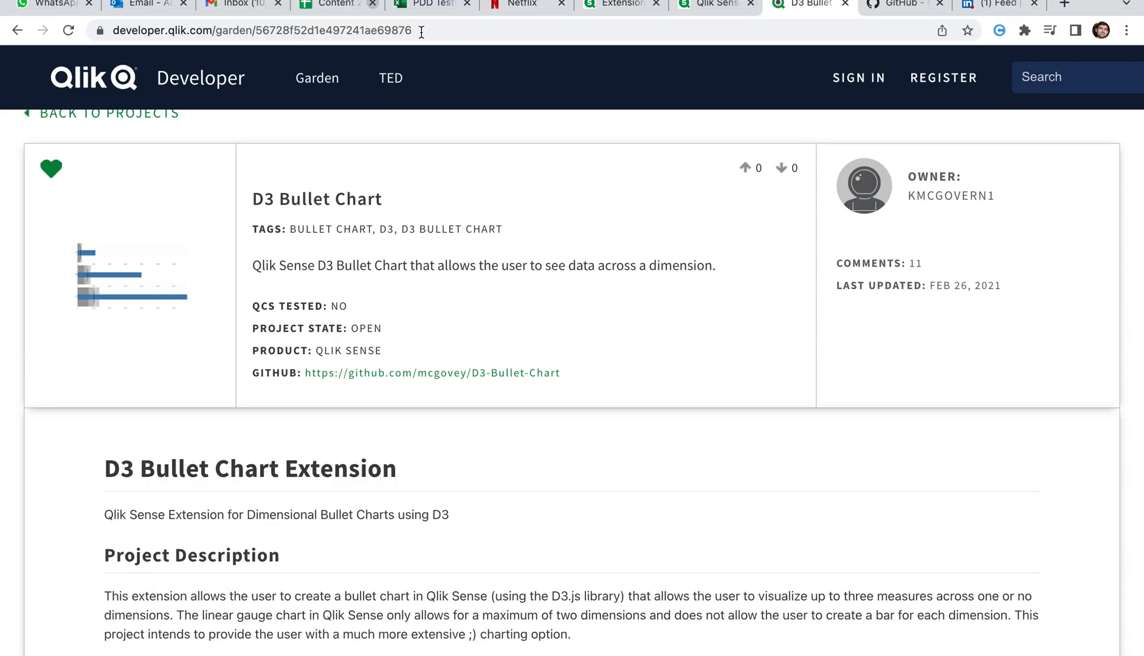
{"action": "mouse_move", "coordinate": [895, 47]}
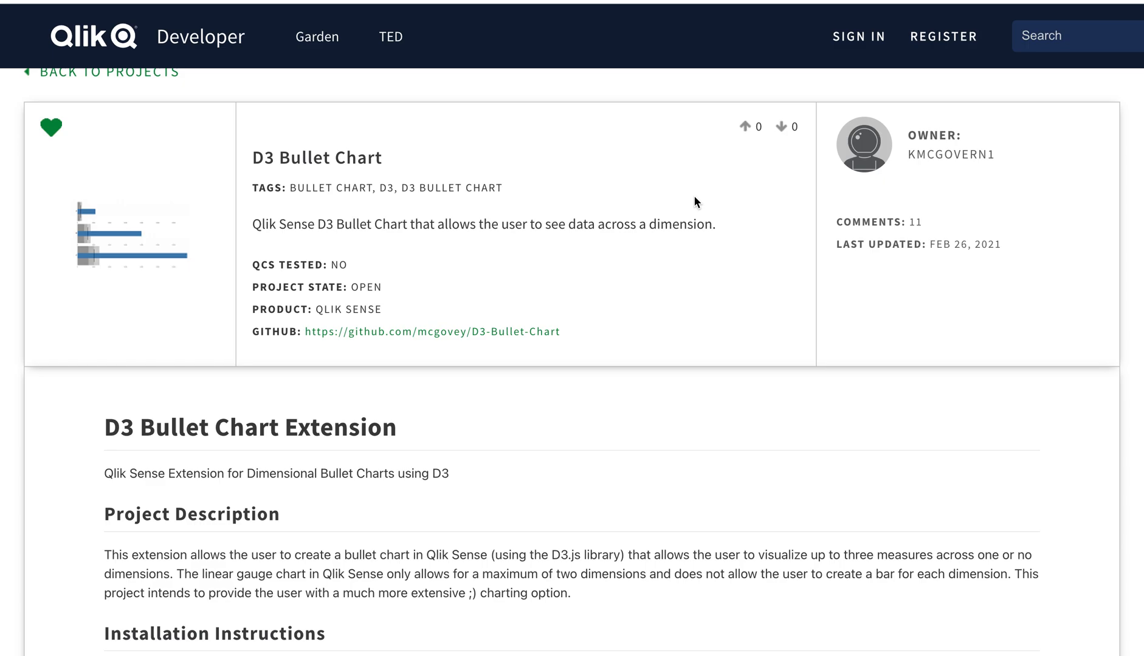
{"action": "mouse_move", "coordinate": [40, 78]}
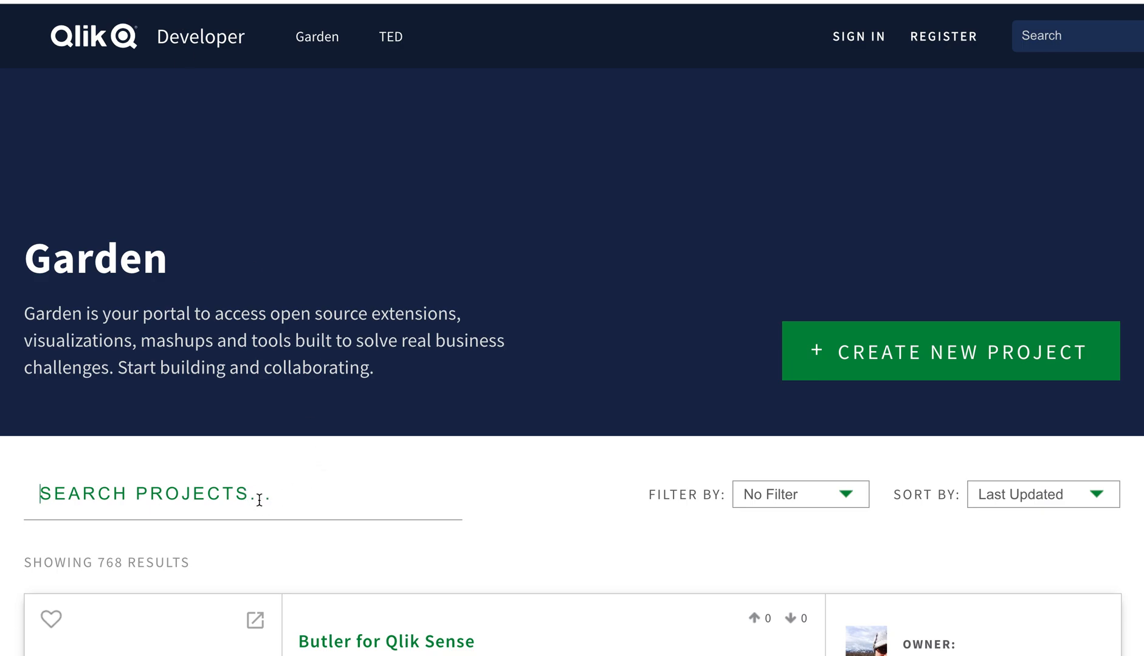
Search Developer Garden for 'bullet chart' and open the D3 Bullet Chart project.
{"action": "type", "text": "butt"}
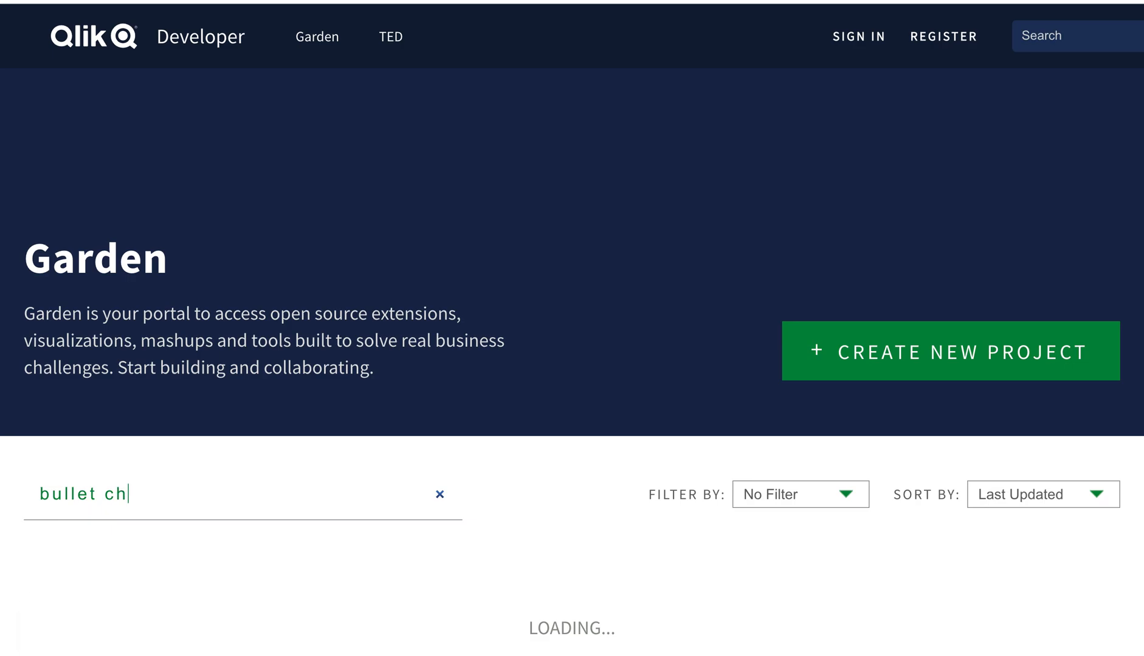
{"action": "type", "text": "art"}
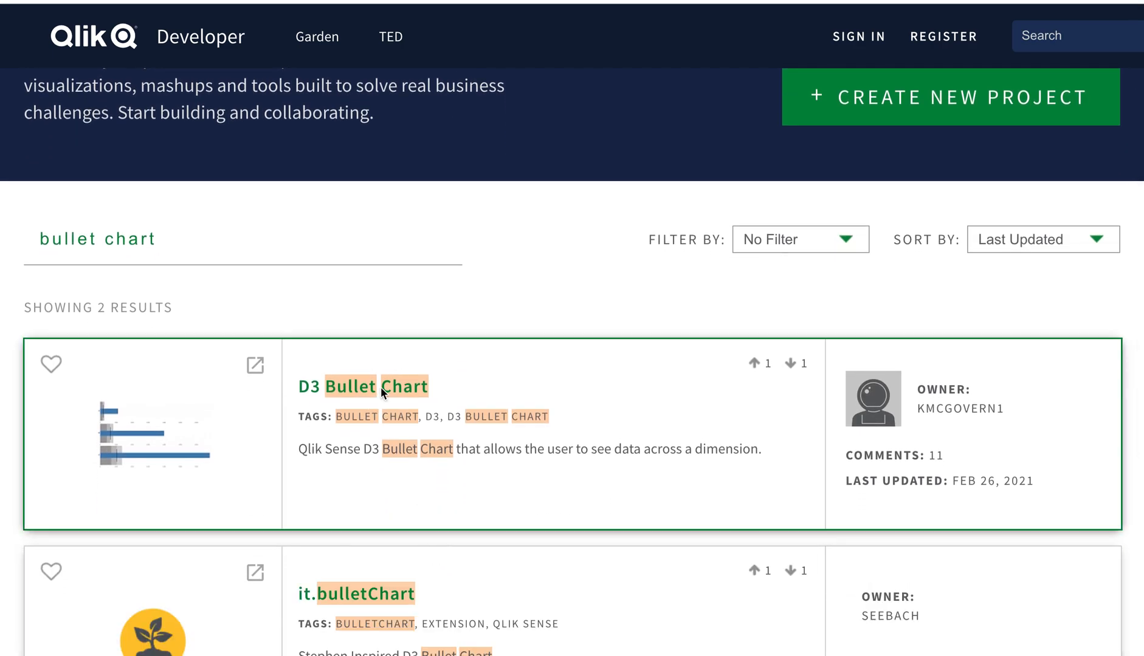
{"action": "left_click", "coordinate": [378, 386]}
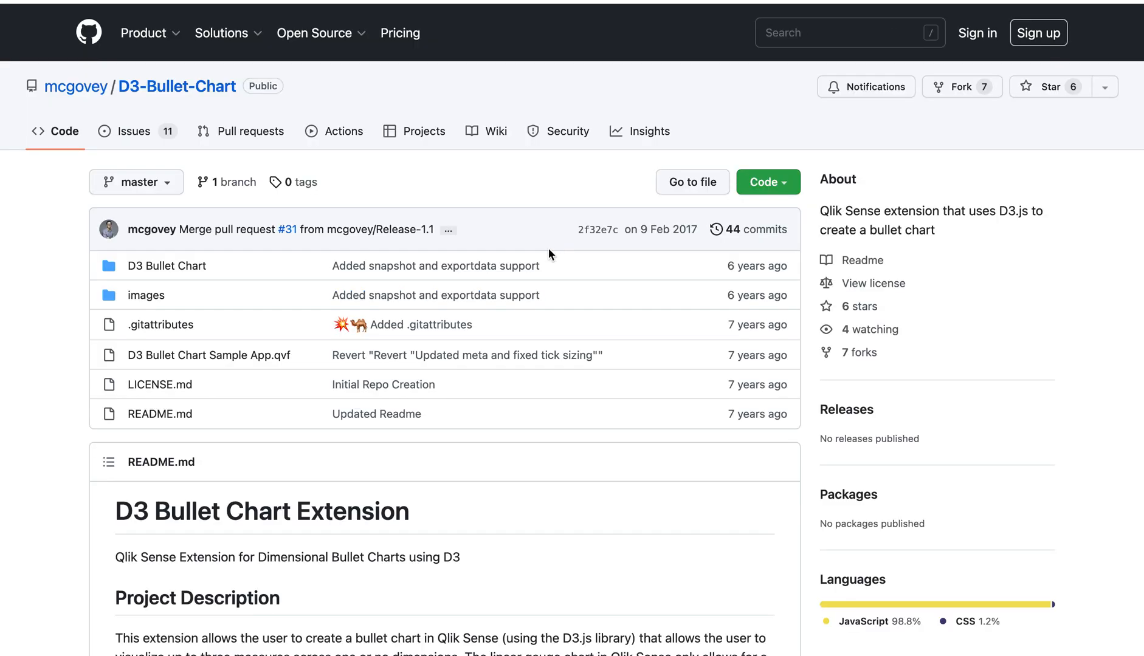
Save the D3 Bullet Chart repository as D3-Bullet-Chart-master.zip in Downloads.
{"action": "left_click", "coordinate": [766, 182]}
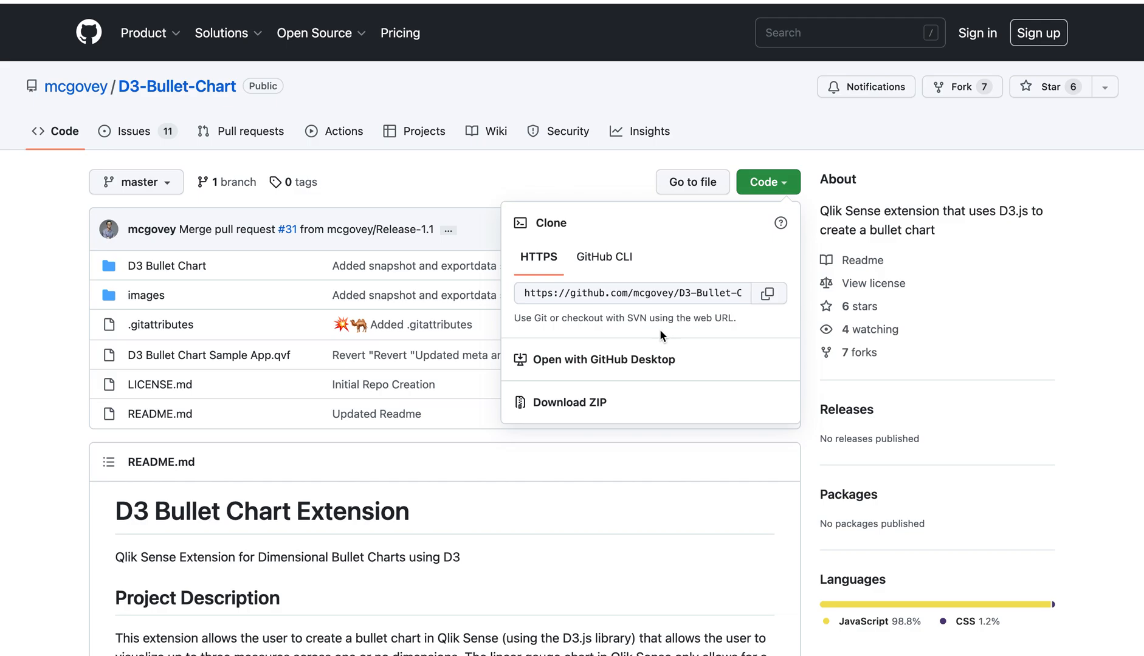
{"action": "mouse_move", "coordinate": [601, 427]}
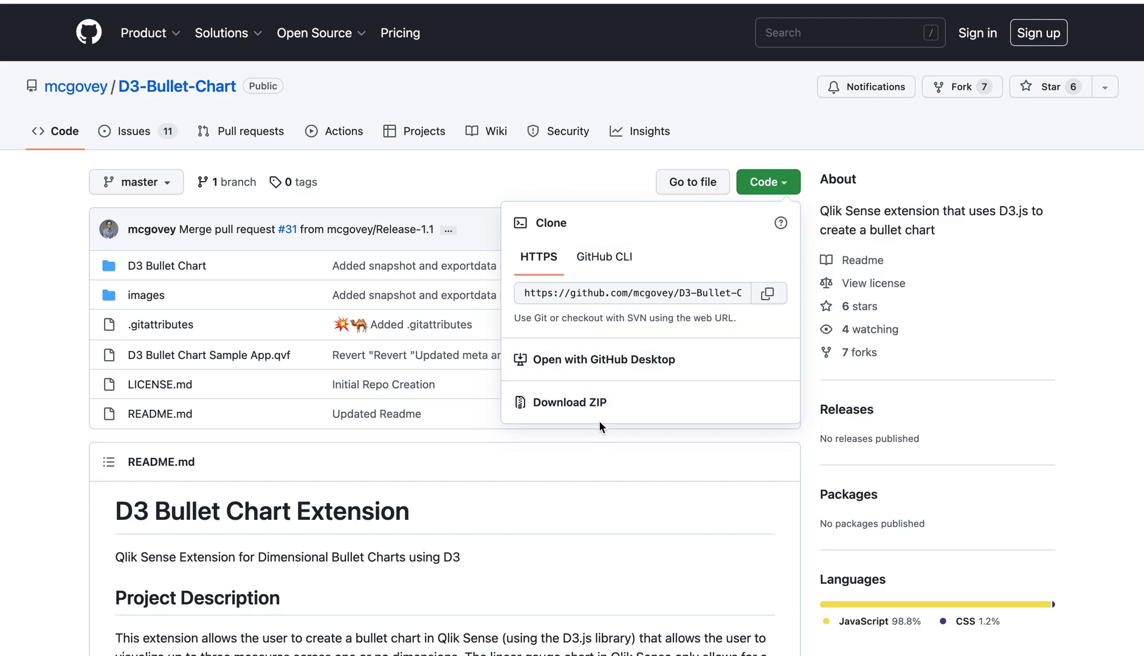
{"action": "left_click", "coordinate": [572, 402]}
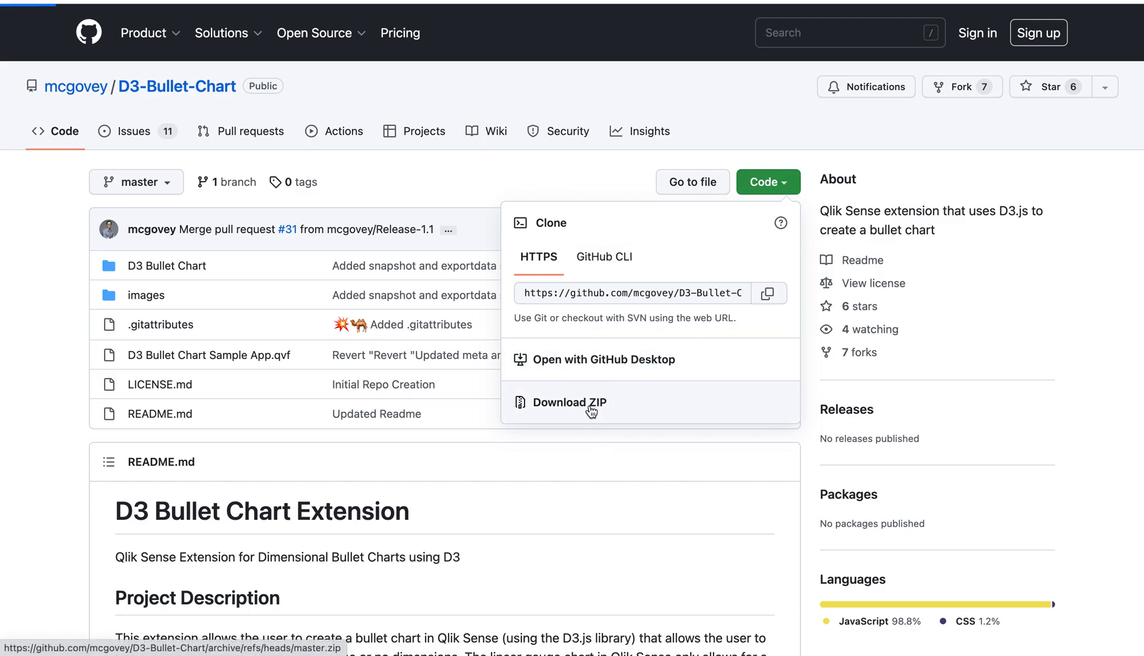
{"action": "left_click", "coordinate": [571, 401]}
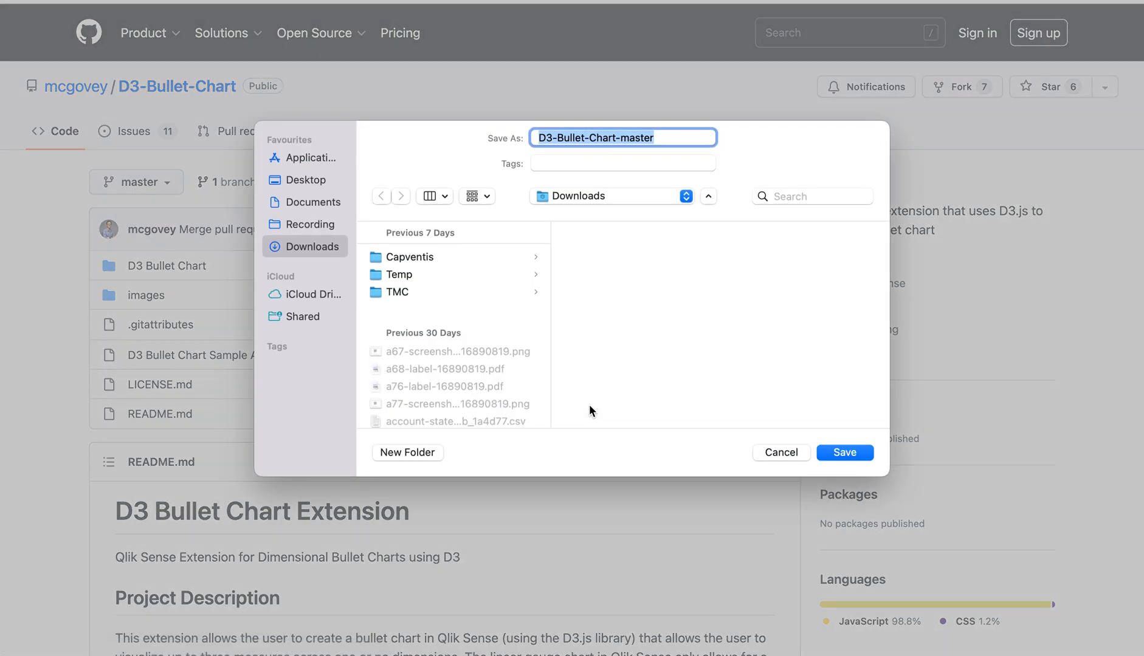
{"action": "left_click", "coordinate": [845, 452]}
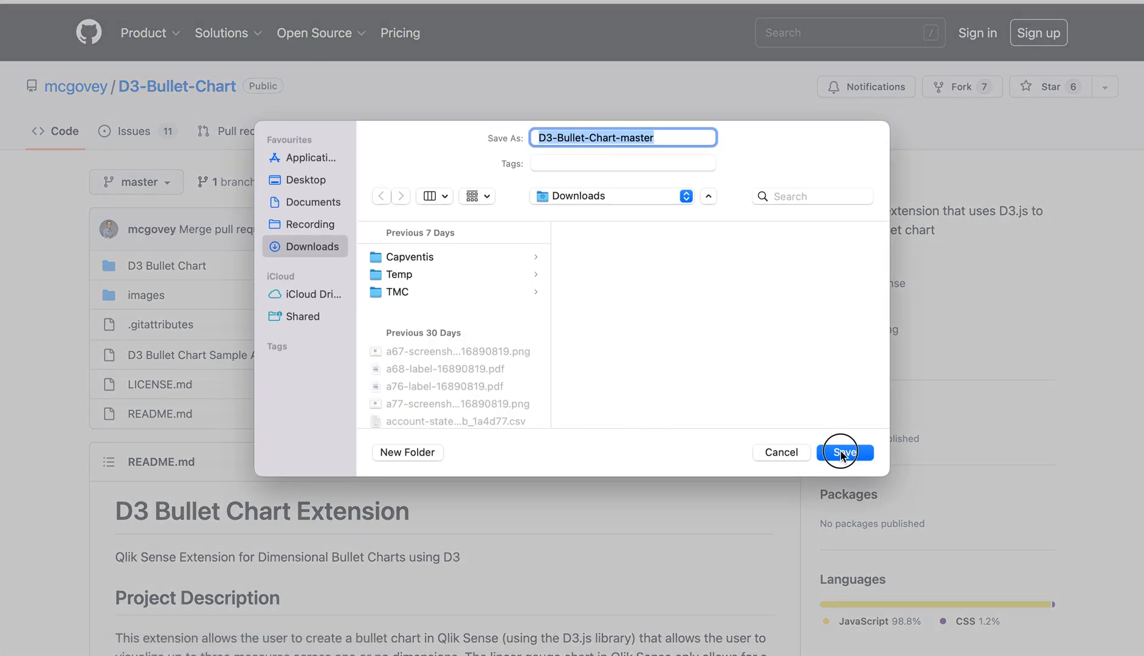
{"action": "left_click", "coordinate": [845, 452]}
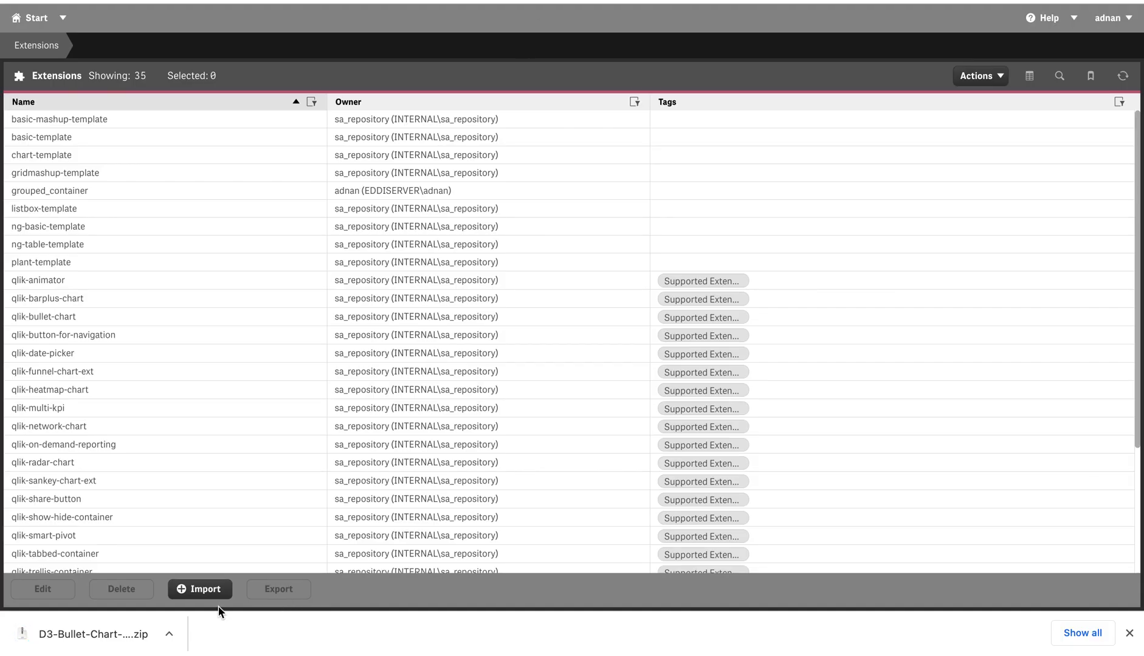
Import D3-Bullet-Chart-master.zip from Downloads as an extension, making 36 items.
{"action": "left_click", "coordinate": [199, 590]}
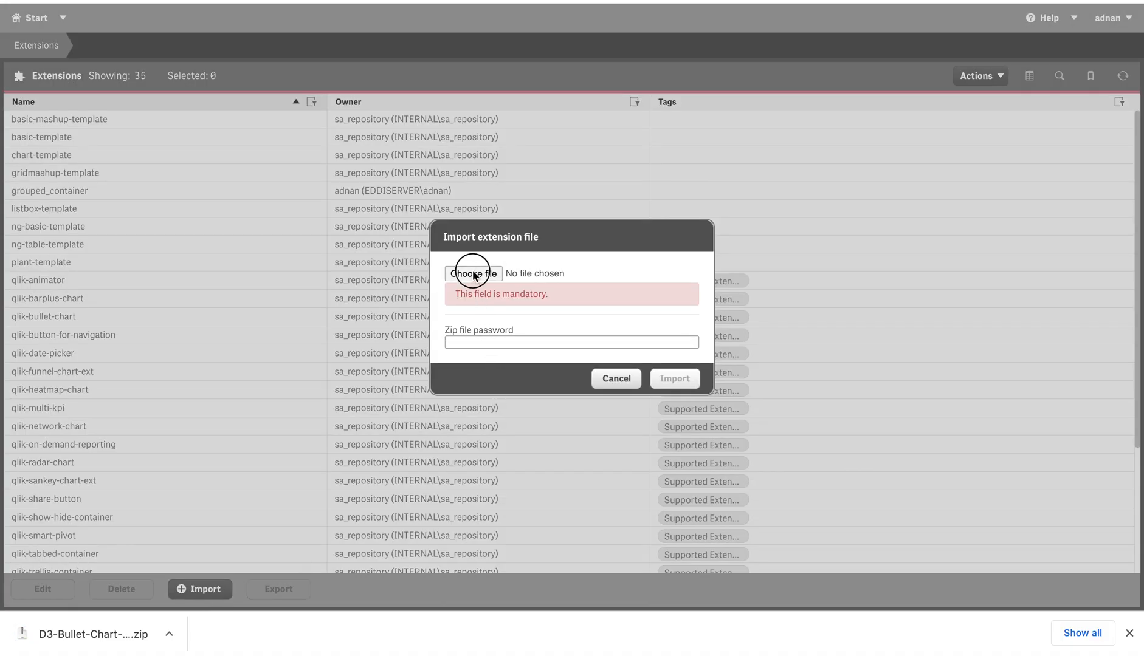
{"action": "left_click", "coordinate": [472, 274]}
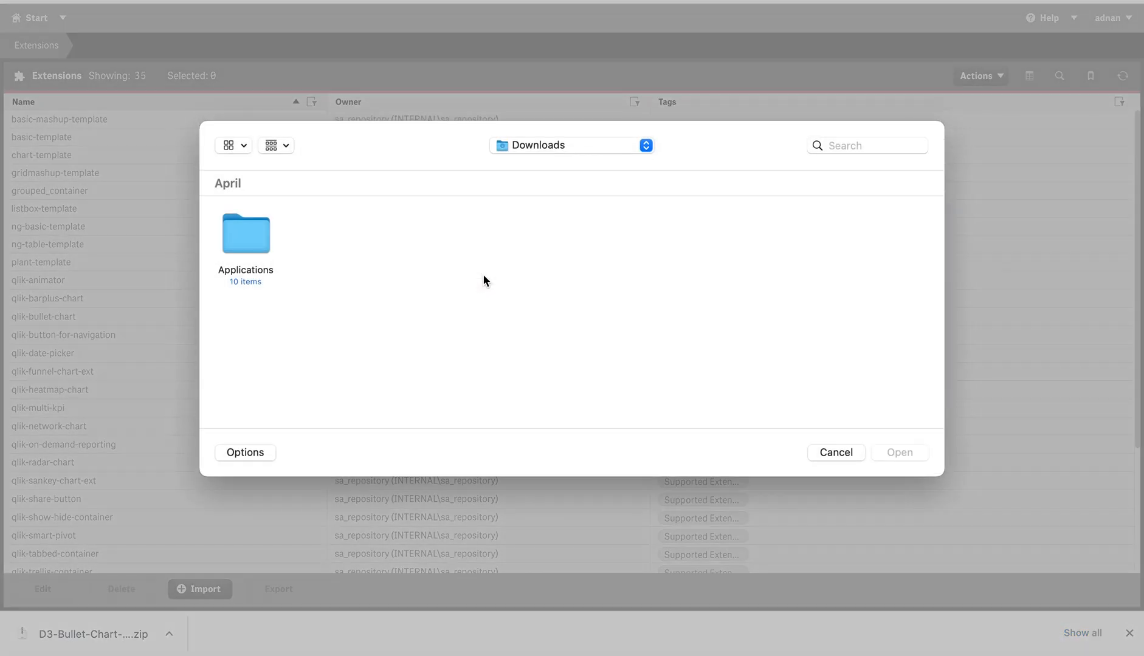
{"action": "left_click", "coordinate": [246, 232]}
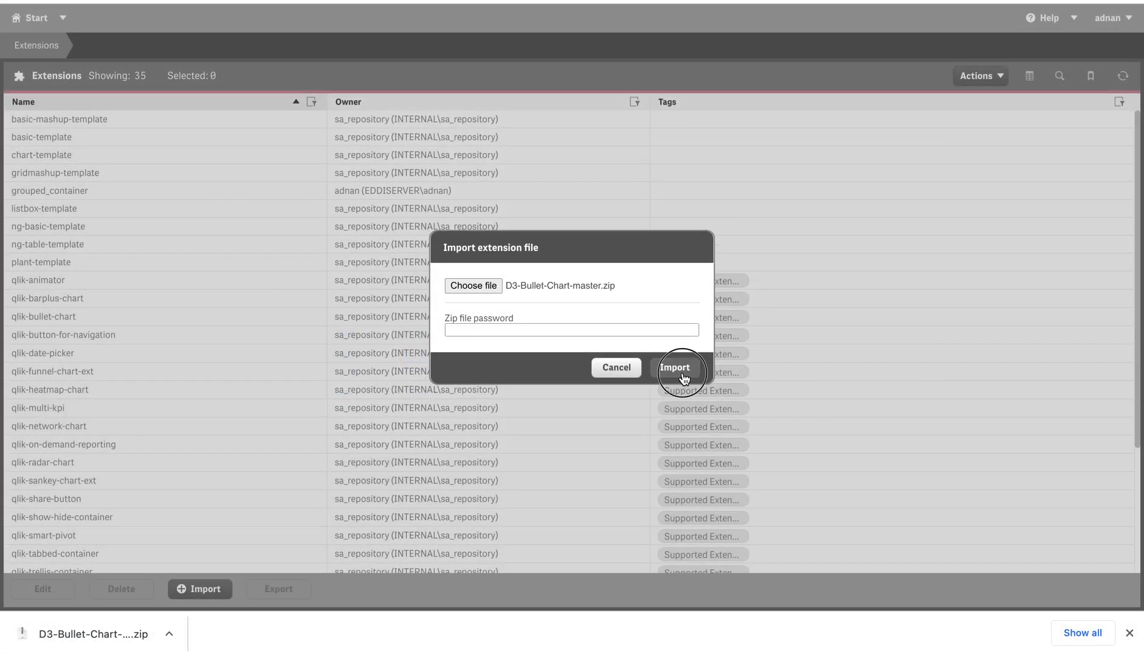
{"action": "left_click", "coordinate": [674, 367]}
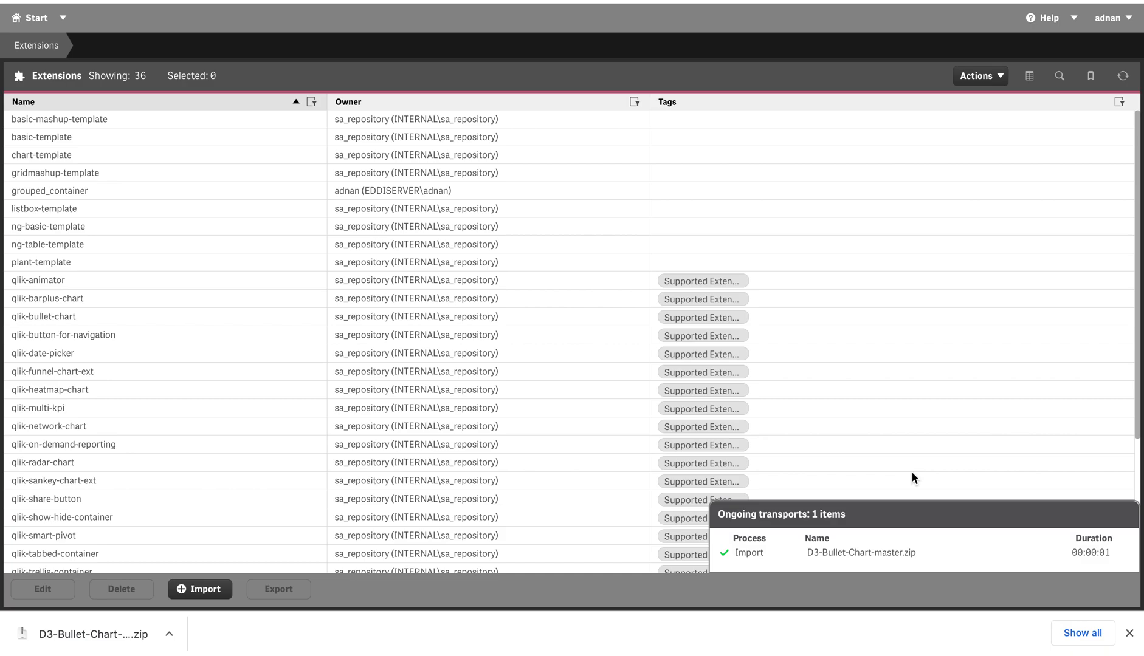
{"action": "left_click", "coordinate": [42, 462]}
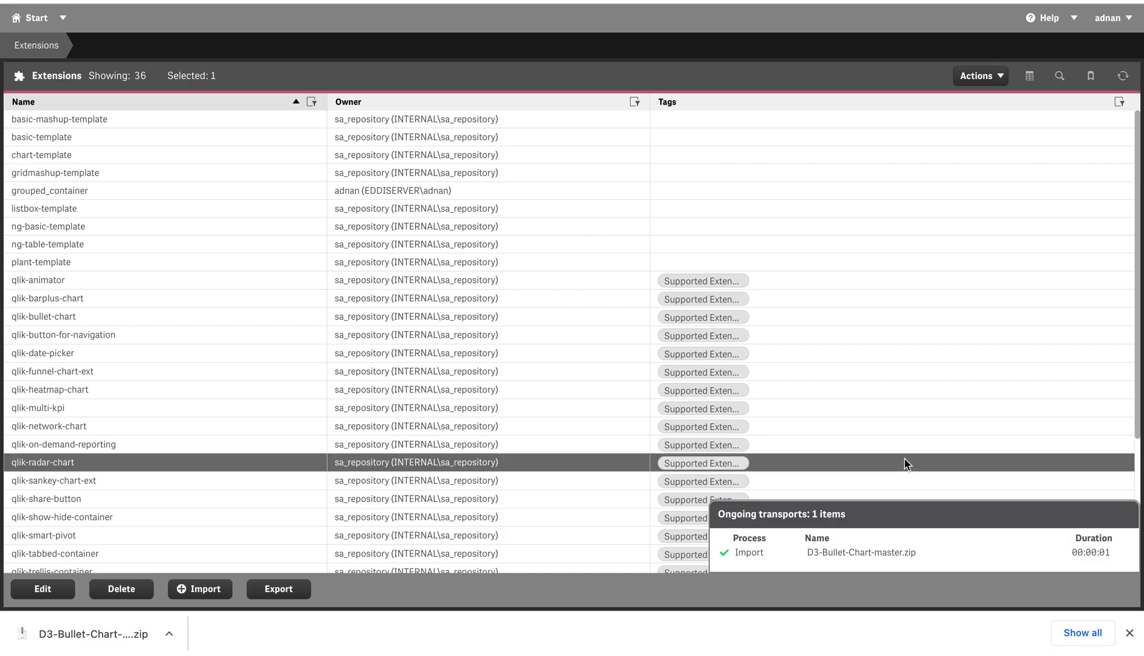
{"action": "mouse_move", "coordinate": [385, 601]}
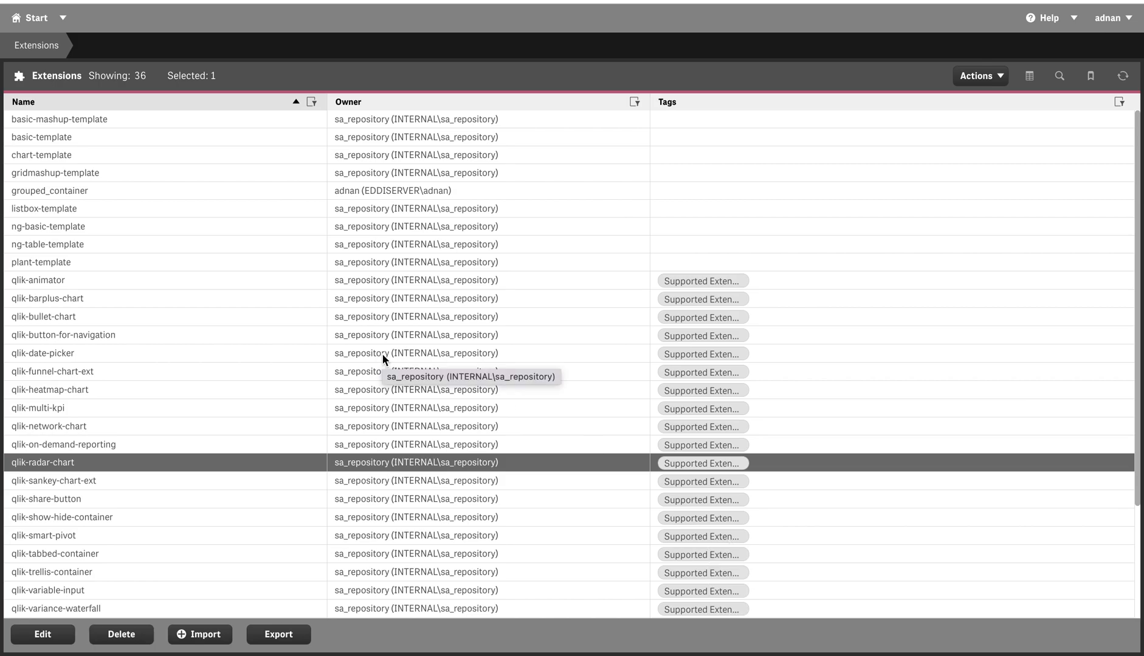
{"action": "mouse_move", "coordinate": [110, 616]}
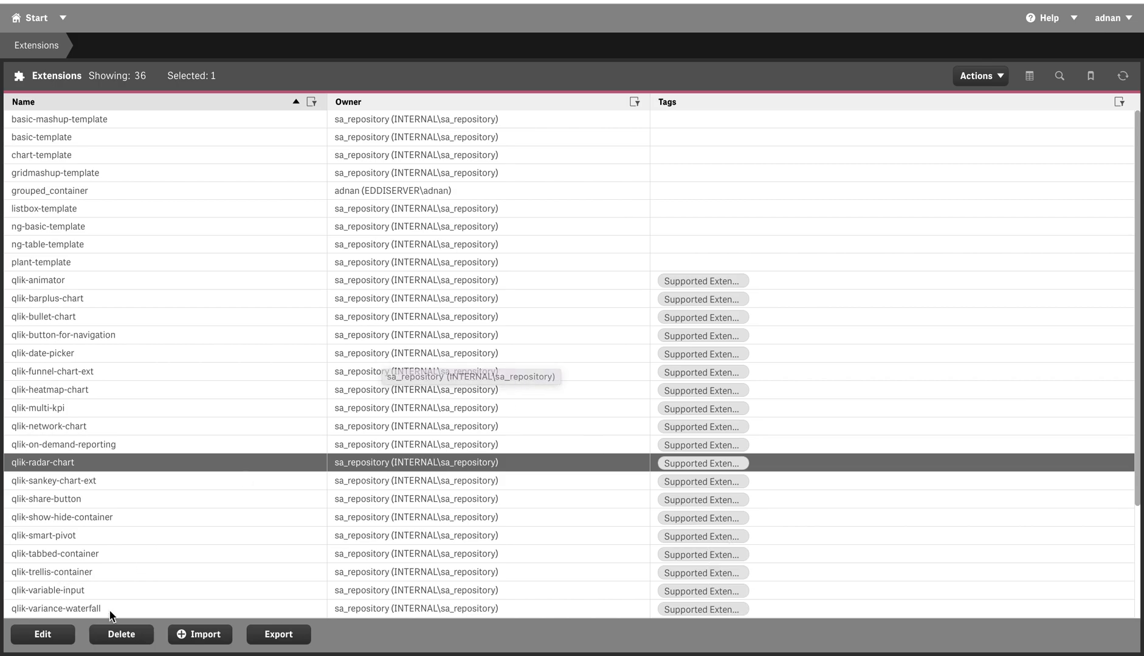